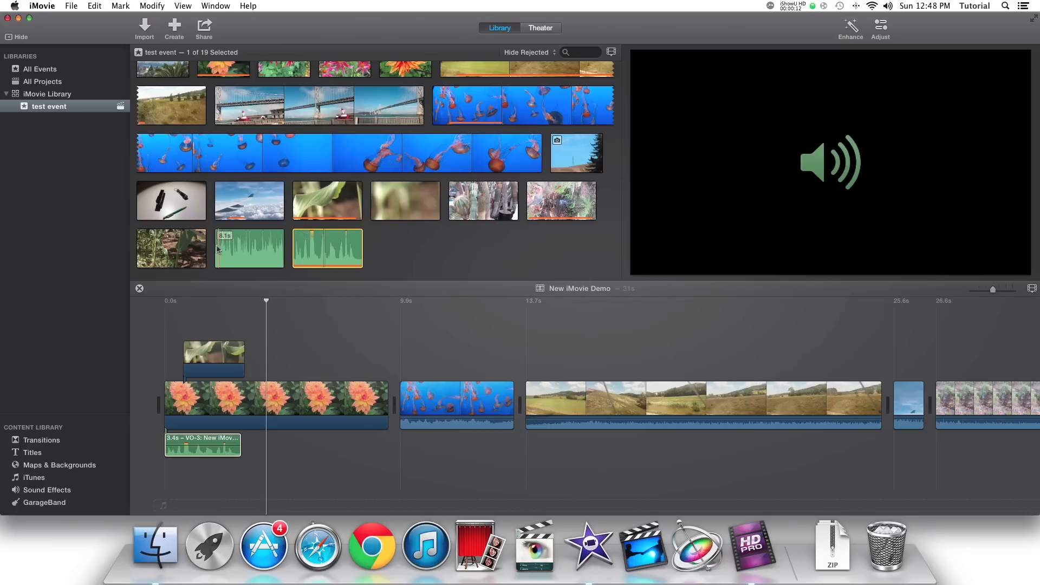
mouse_move(249, 248)
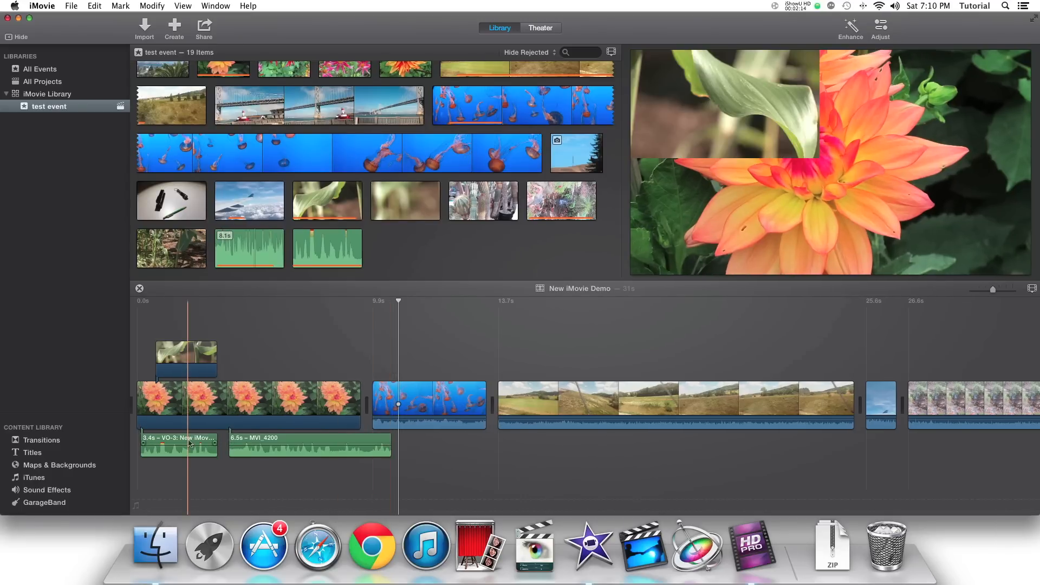
Step: Select the VO-3 voice-over clip in the timeline after MVI_4200 is placed beside it
left_click(178, 446)
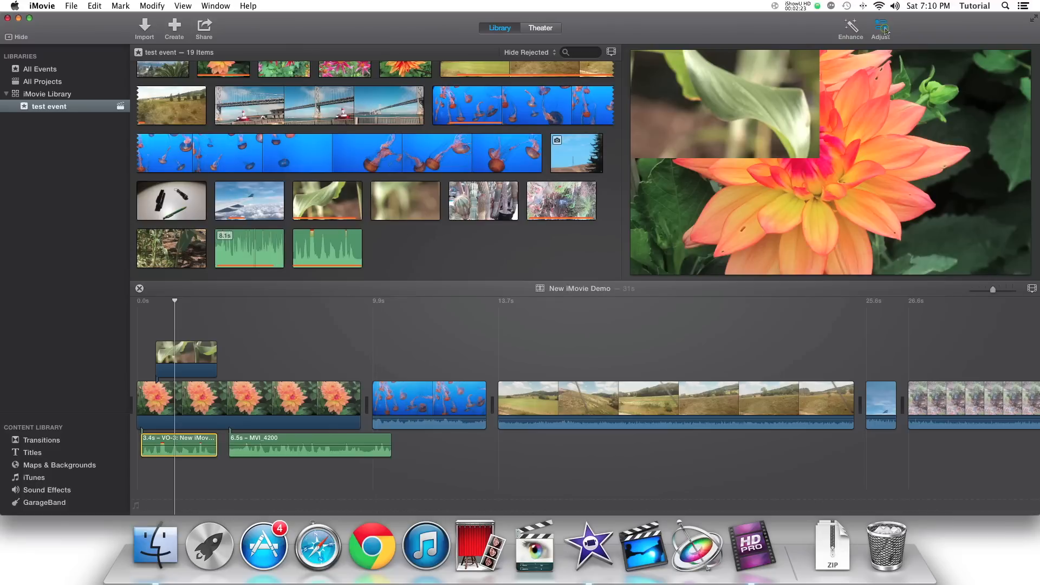
Step: Show the Noise Reduction and Equalizer controls in the Adjust bar for the voice-over clip
left_click(881, 27)
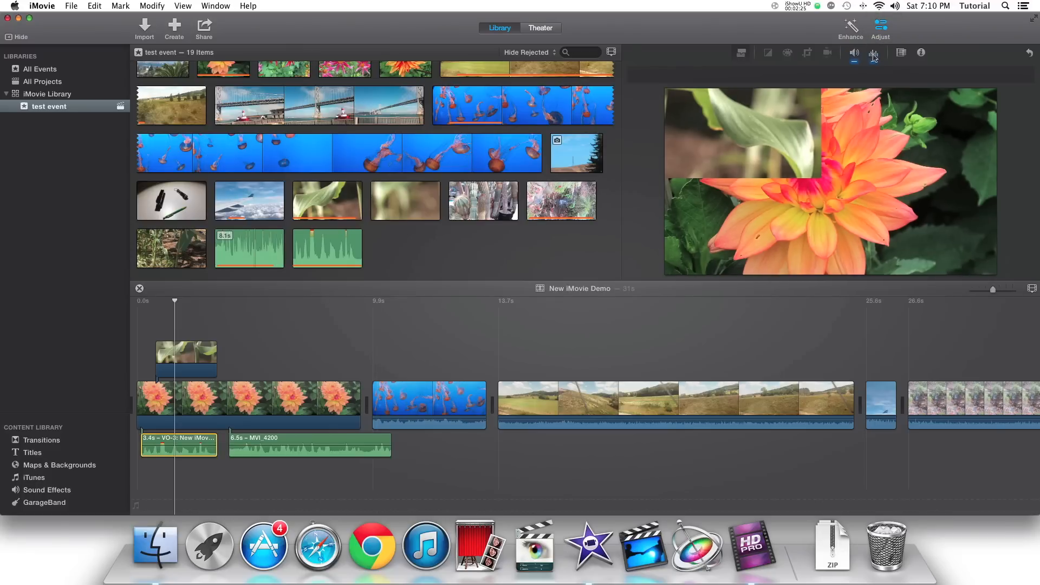
left_click(873, 54)
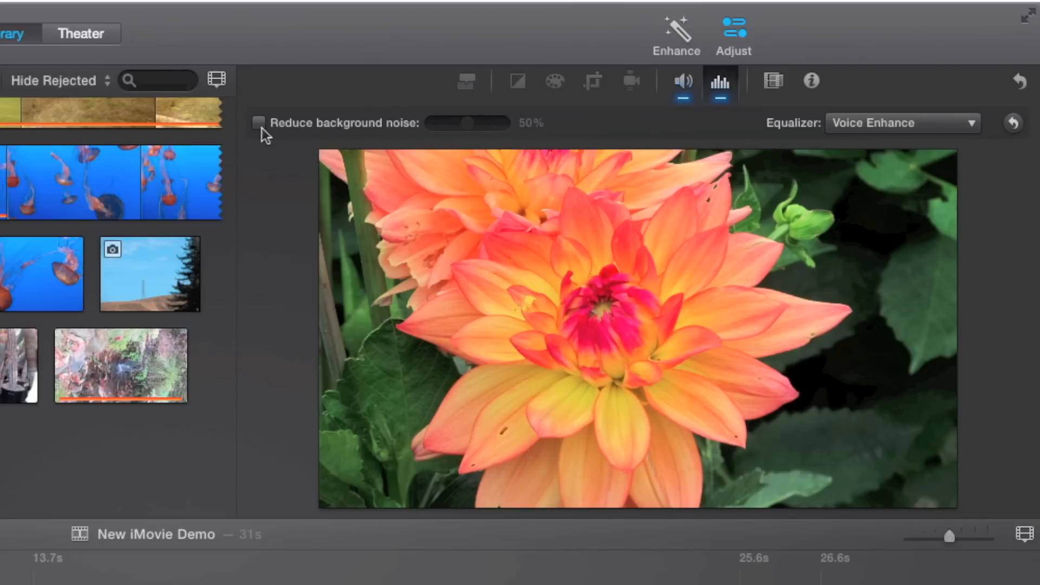
mouse_move(304, 143)
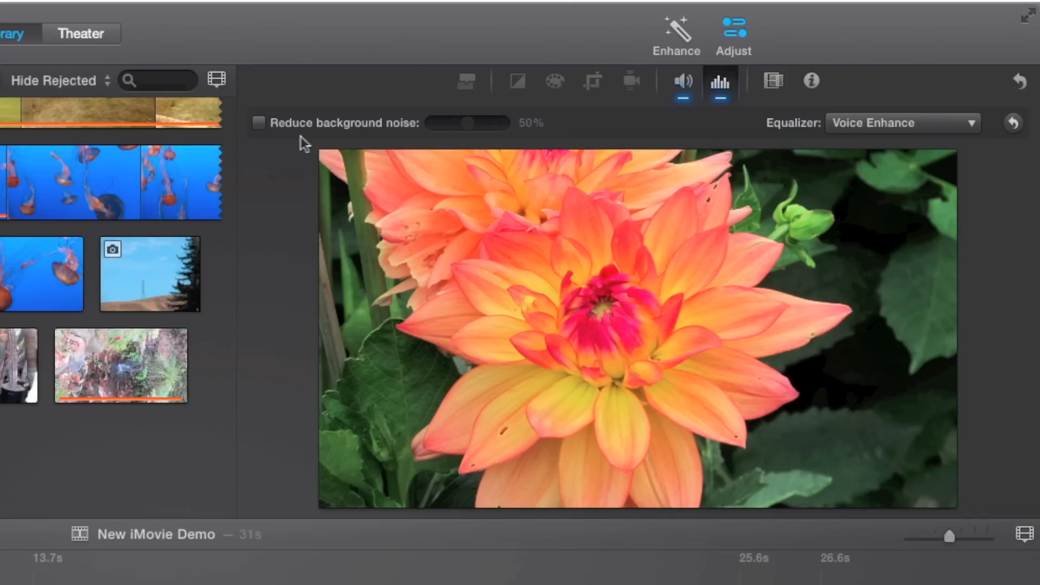
Step: Enable Reduce background noise on the voice-over and settle the amount near 59% with Voice Enhance
left_click(258, 123)
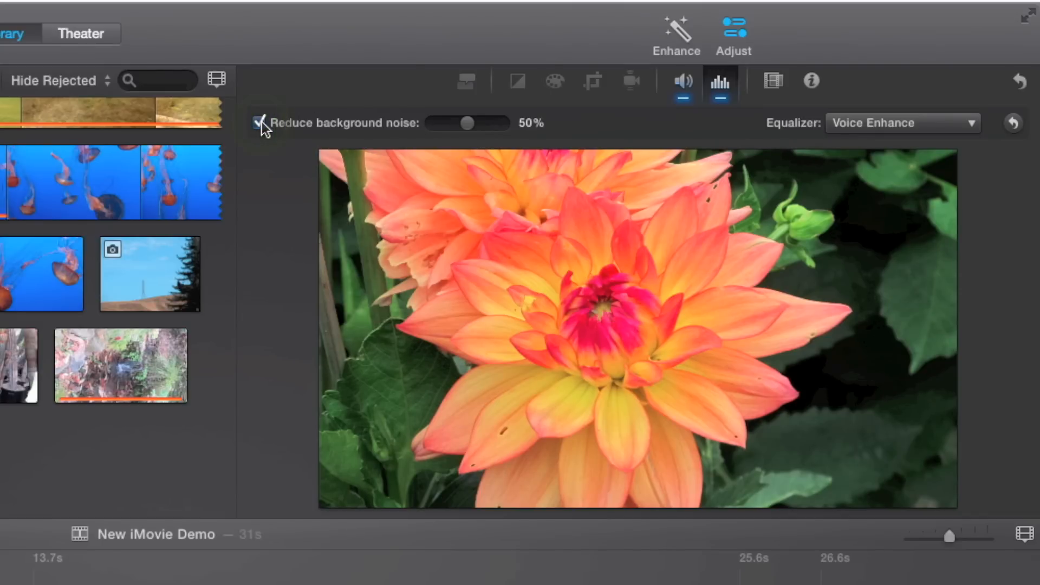
mouse_move(465, 125)
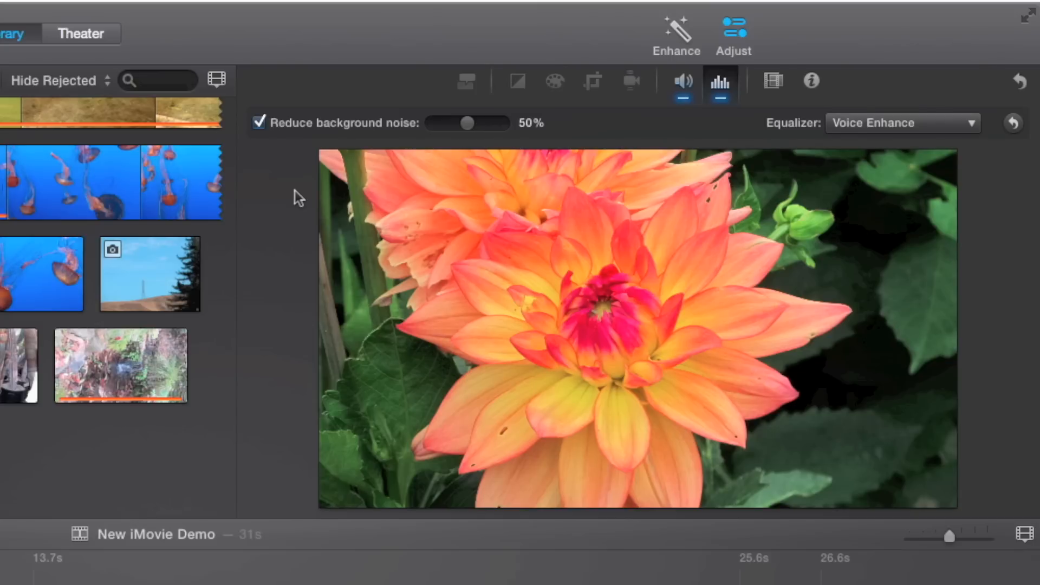
mouse_move(488, 125)
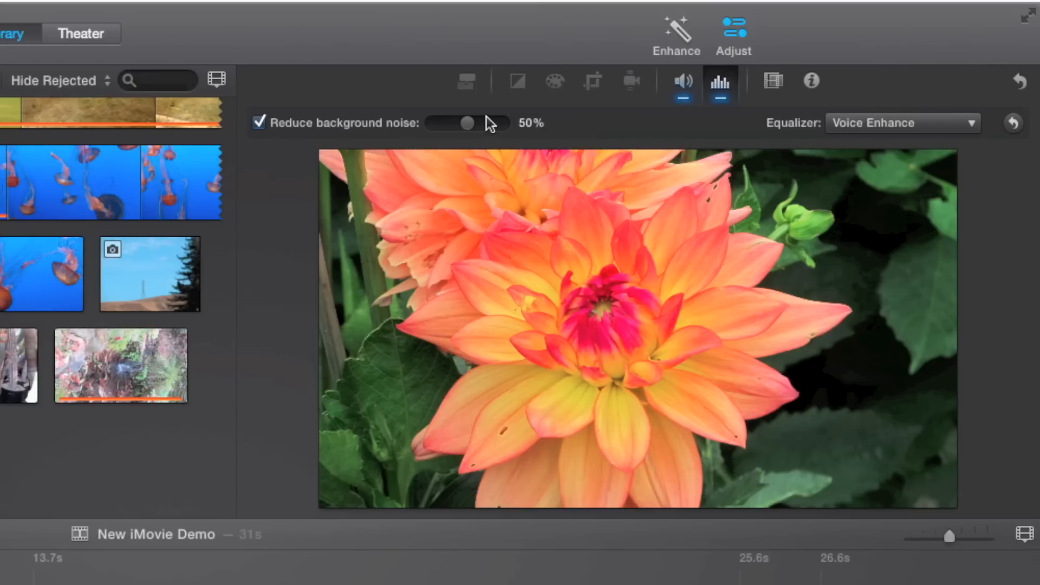
left_click_drag(467, 123, 466, 124)
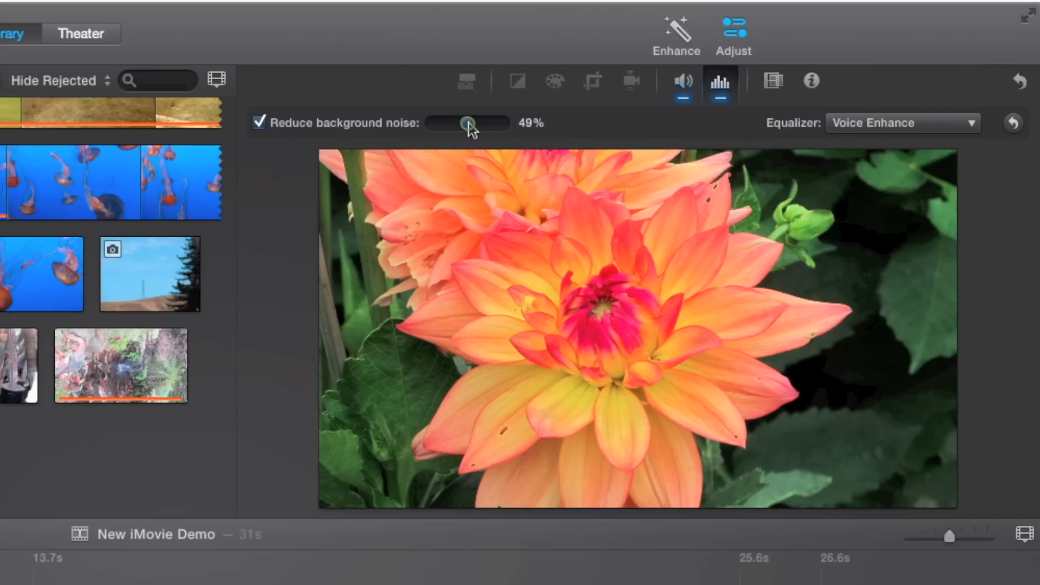
left_click_drag(468, 124, 481, 123)
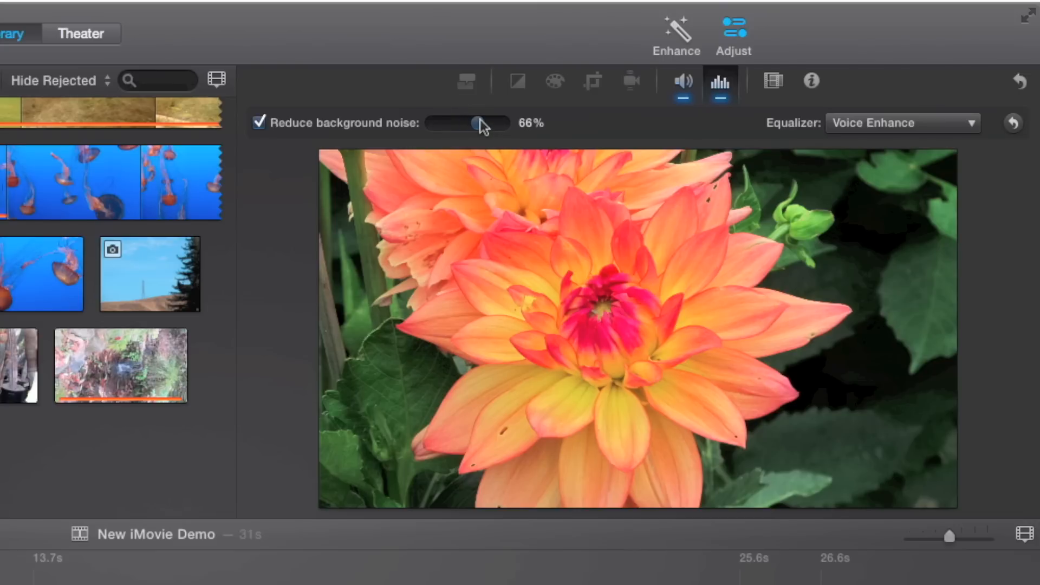
left_click_drag(476, 124, 471, 124)
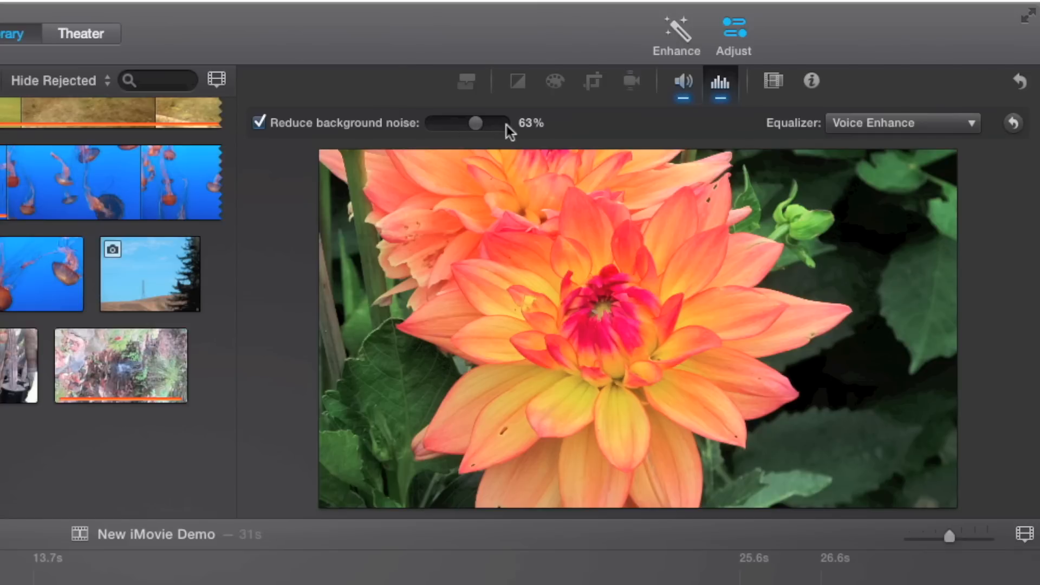
mouse_move(478, 137)
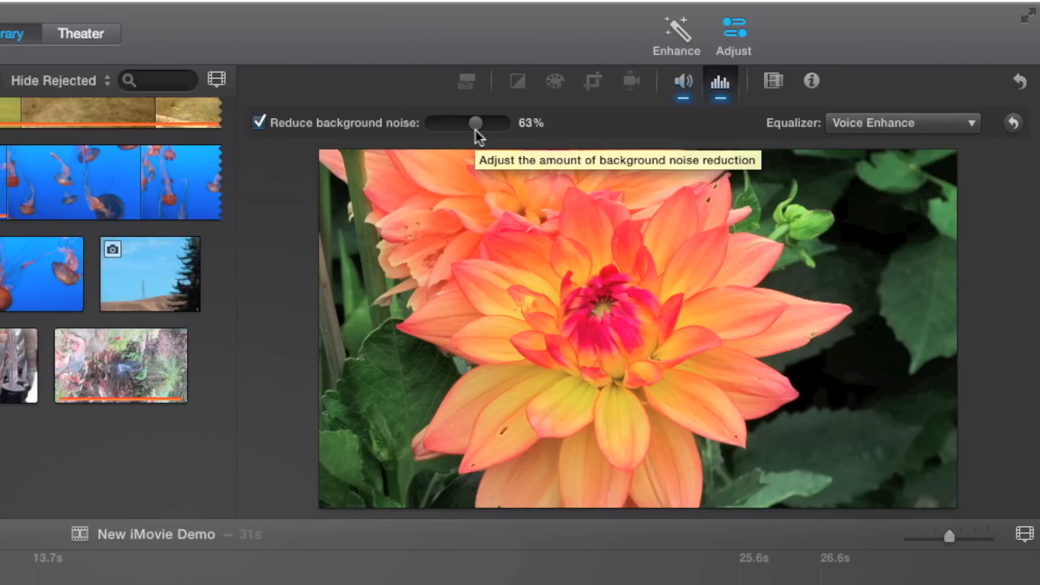
left_click_drag(476, 124, 472, 125)
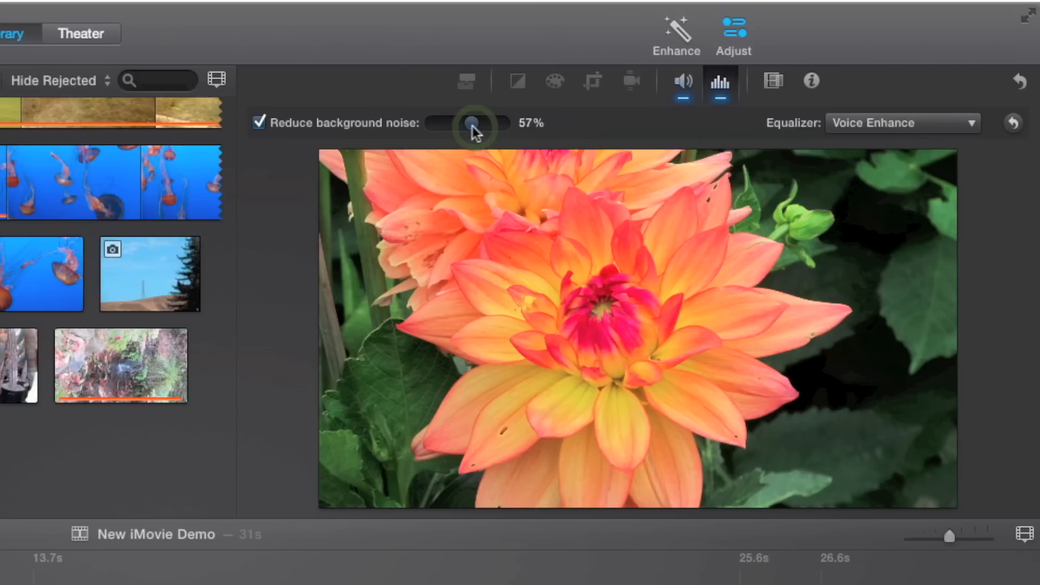
left_click_drag(470, 123, 474, 124)
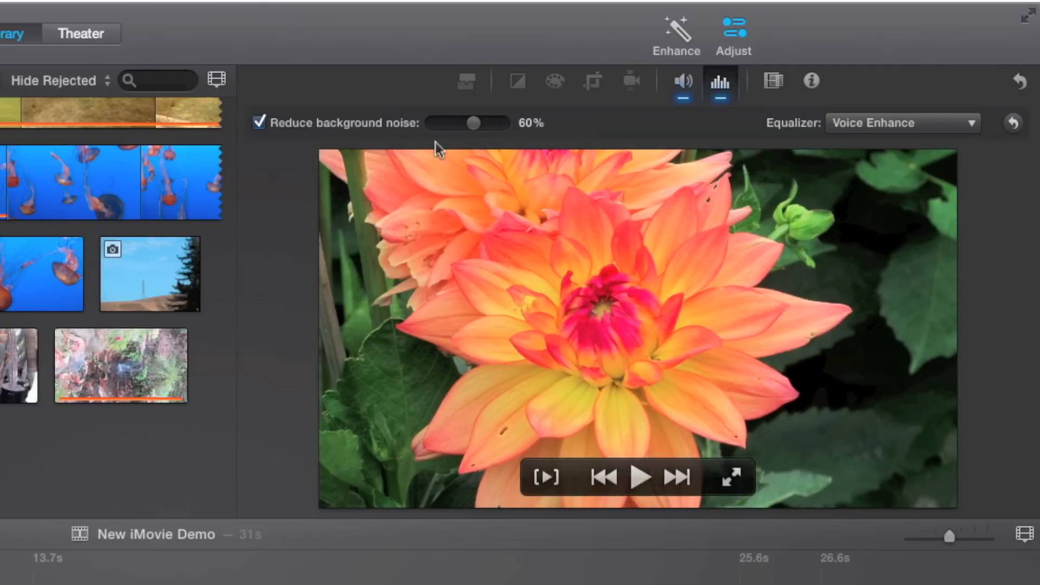
left_click_drag(472, 124, 467, 123)
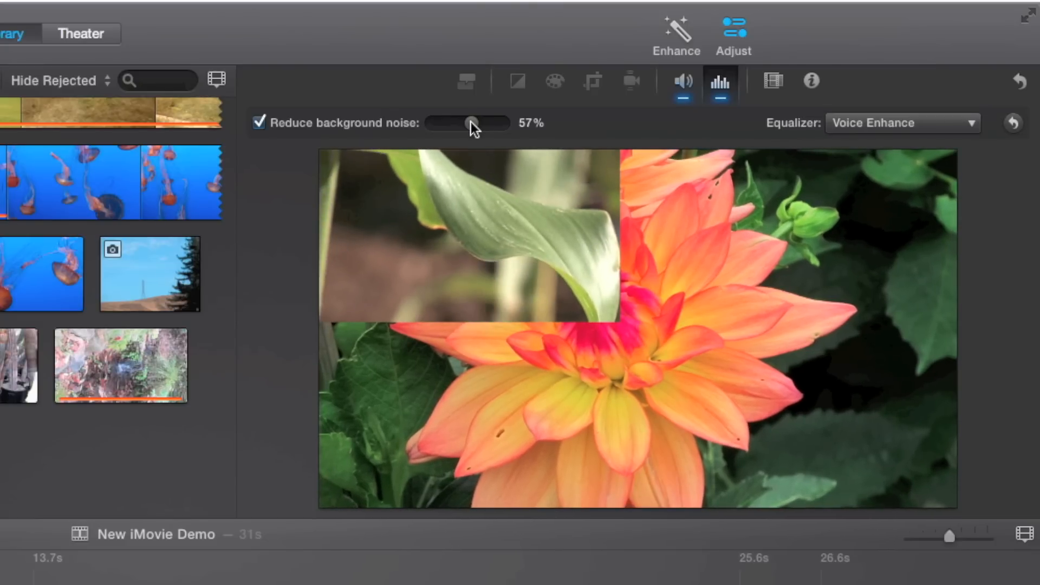
left_click_drag(472, 124, 470, 124)
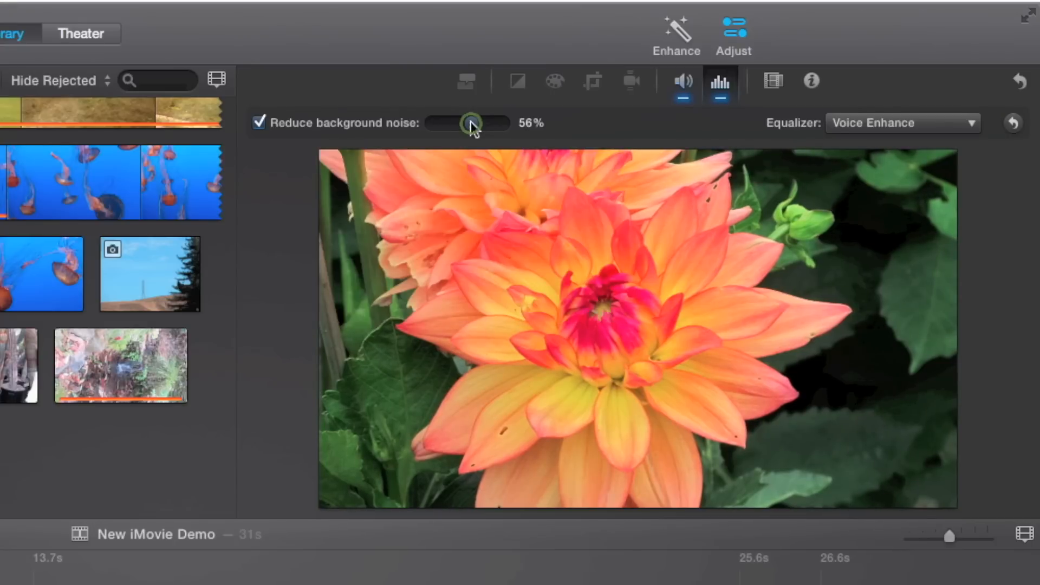
left_click_drag(470, 123, 475, 124)
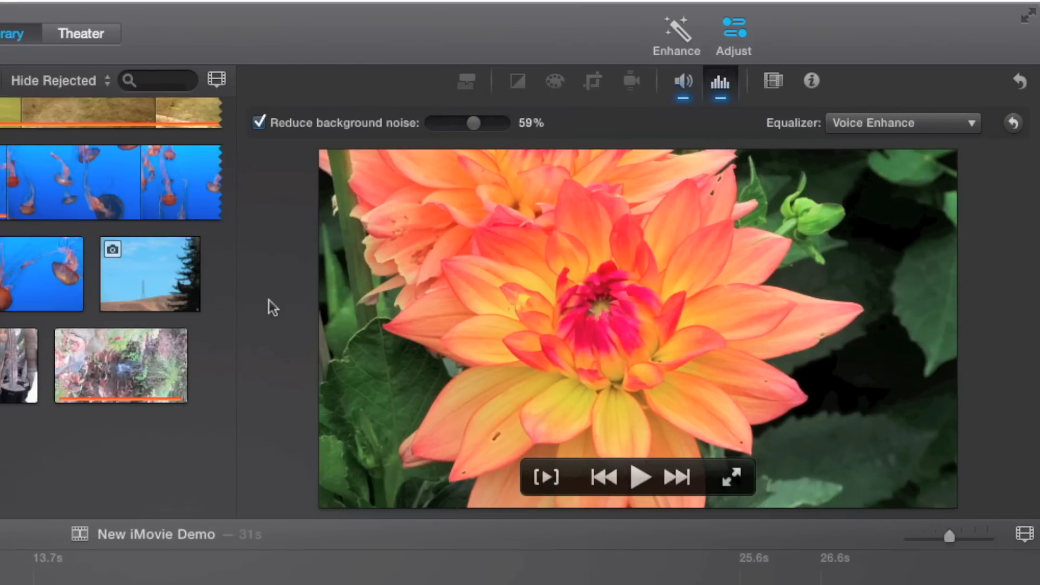
Step: Select the MVI_4200 audio clip and enable Reduce background noise at its default 50%
left_click(639, 477)
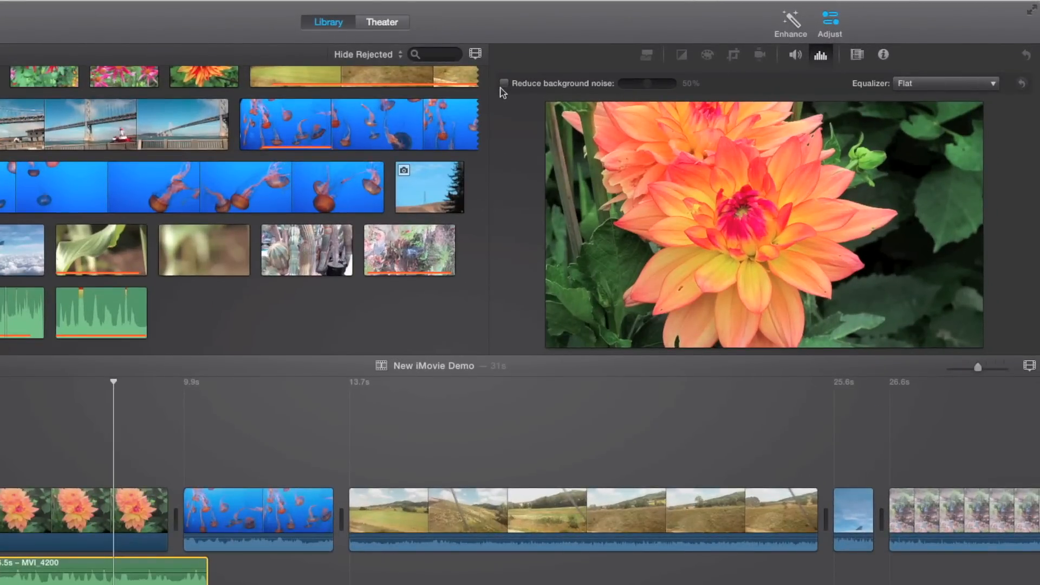
left_click(505, 84)
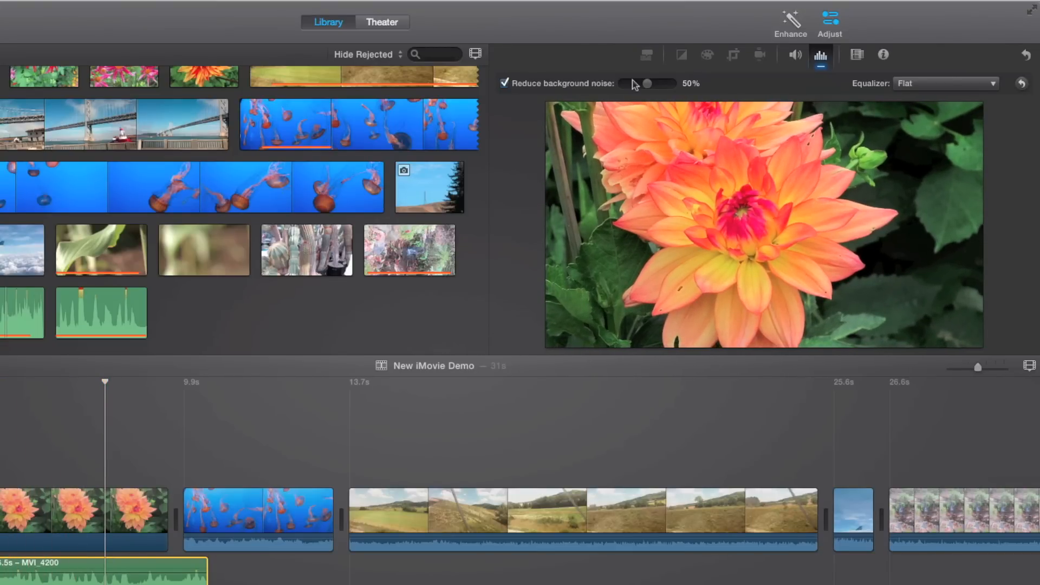
Step: Adjust MVI_4200's noise reduction slider up and down until it settles at about 61%
left_click_drag(647, 83, 649, 83)
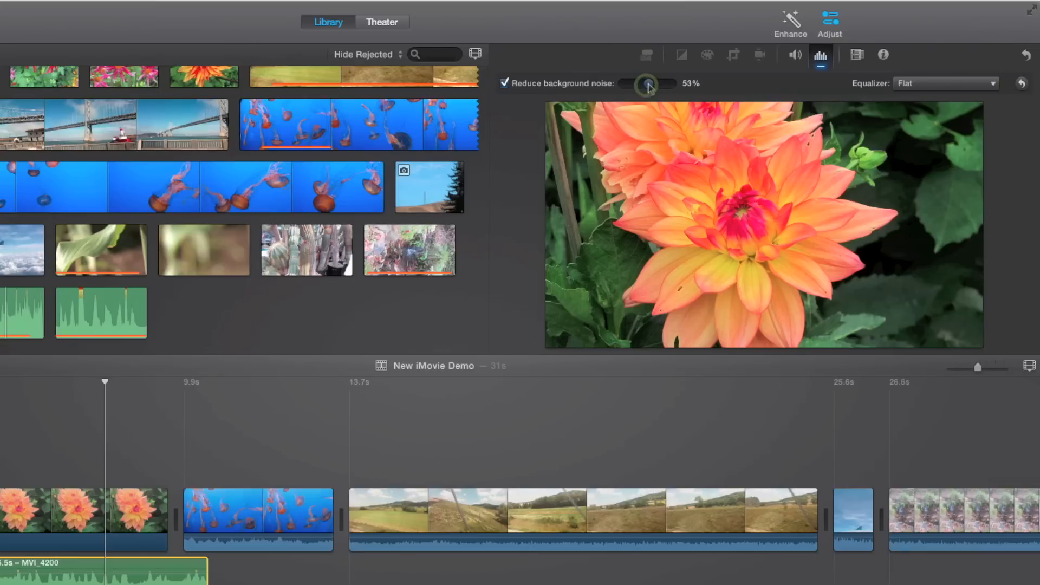
left_click_drag(647, 83, 655, 84)
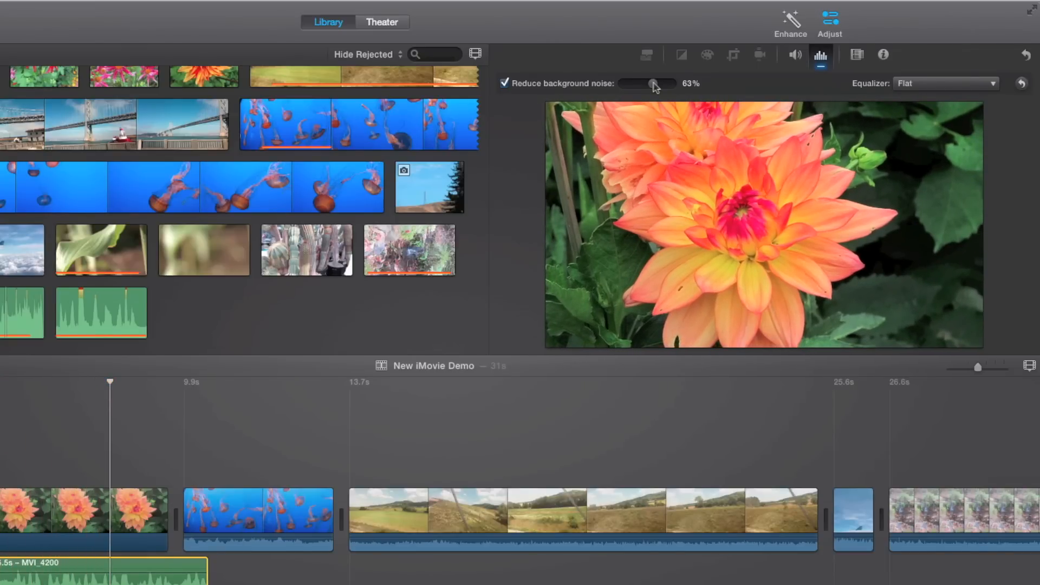
left_click_drag(652, 83, 659, 83)
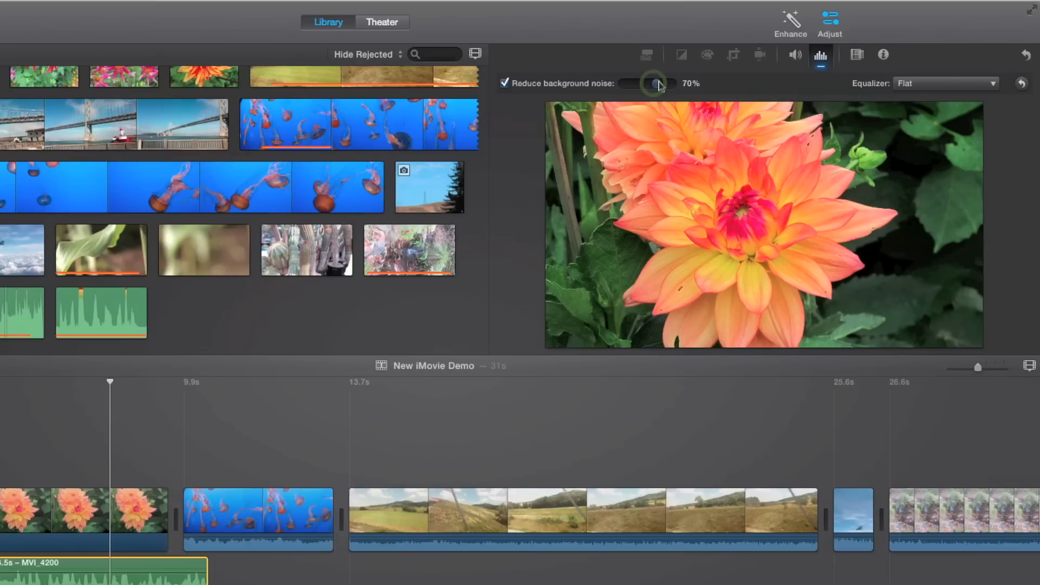
left_click_drag(654, 83, 658, 83)
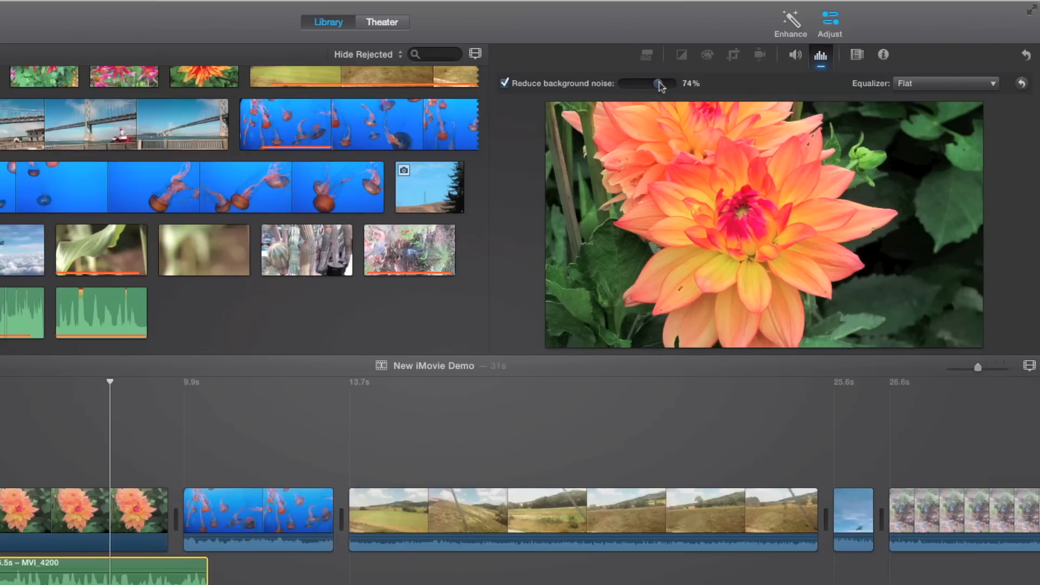
left_click_drag(659, 83, 653, 83)
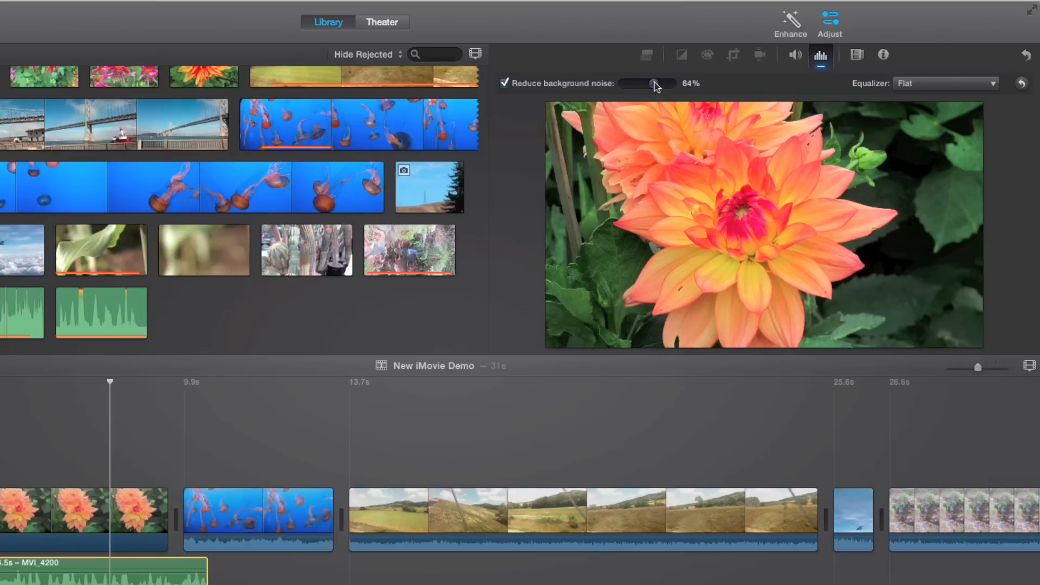
left_click_drag(653, 83, 650, 83)
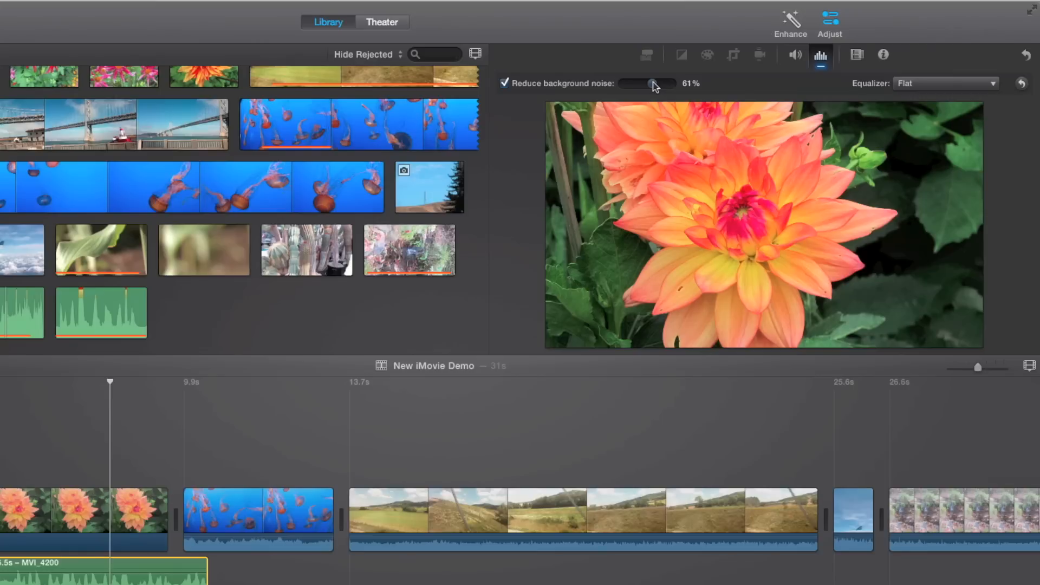
left_click_drag(647, 83, 650, 83)
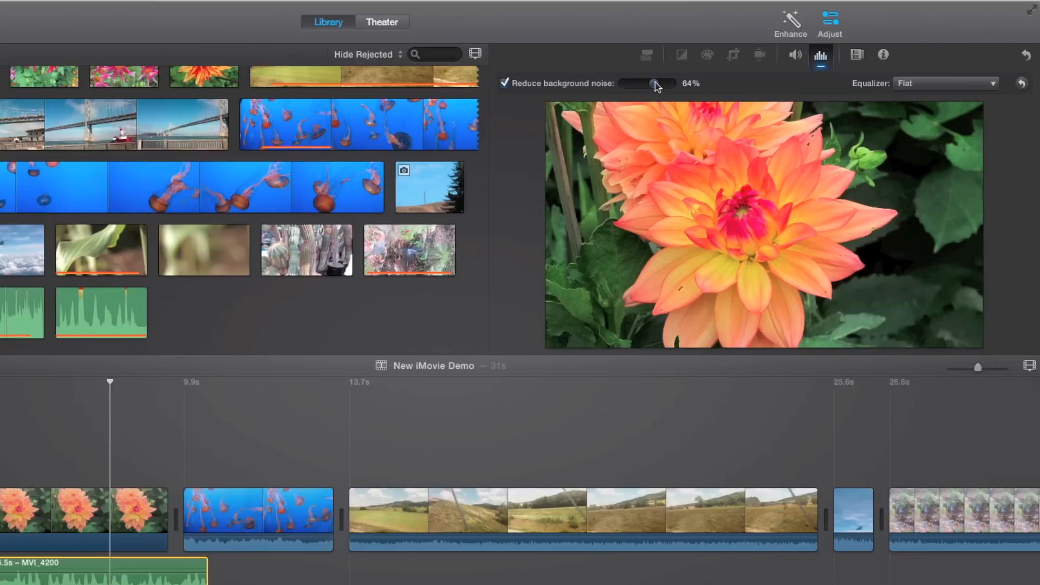
left_click_drag(651, 84, 653, 84)
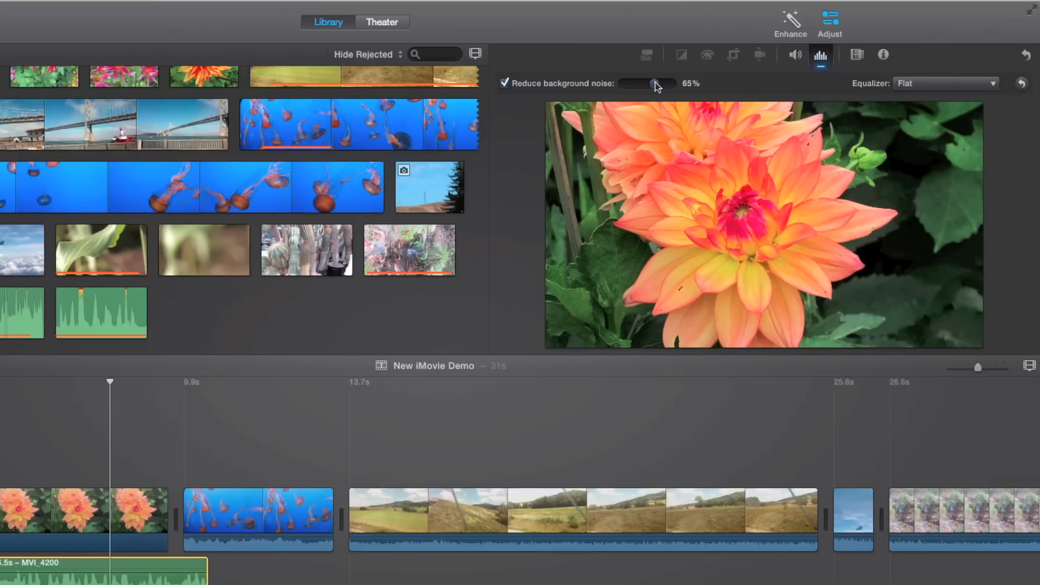
left_click_drag(654, 84, 647, 83)
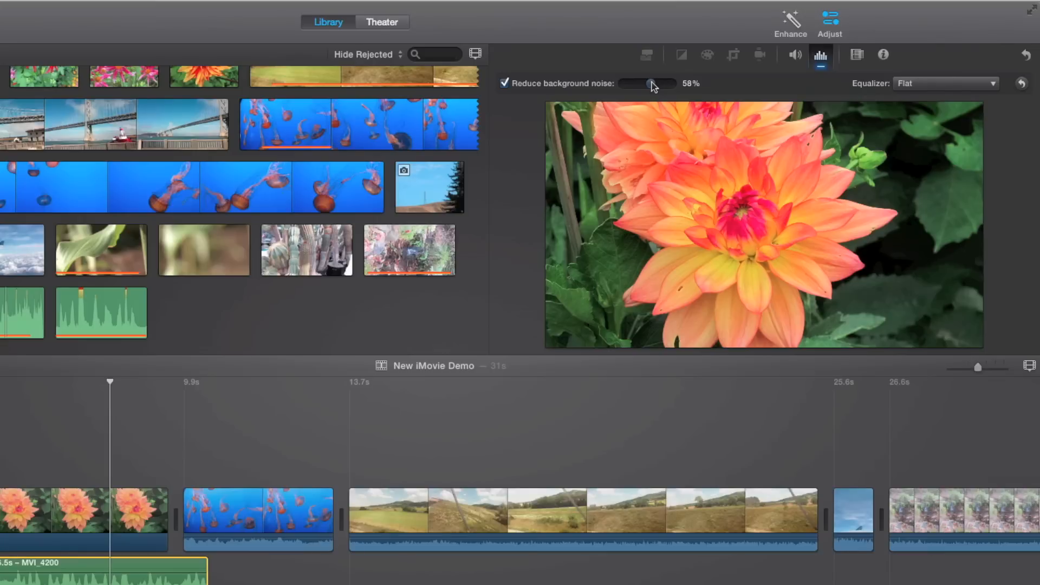
left_click_drag(652, 84, 649, 83)
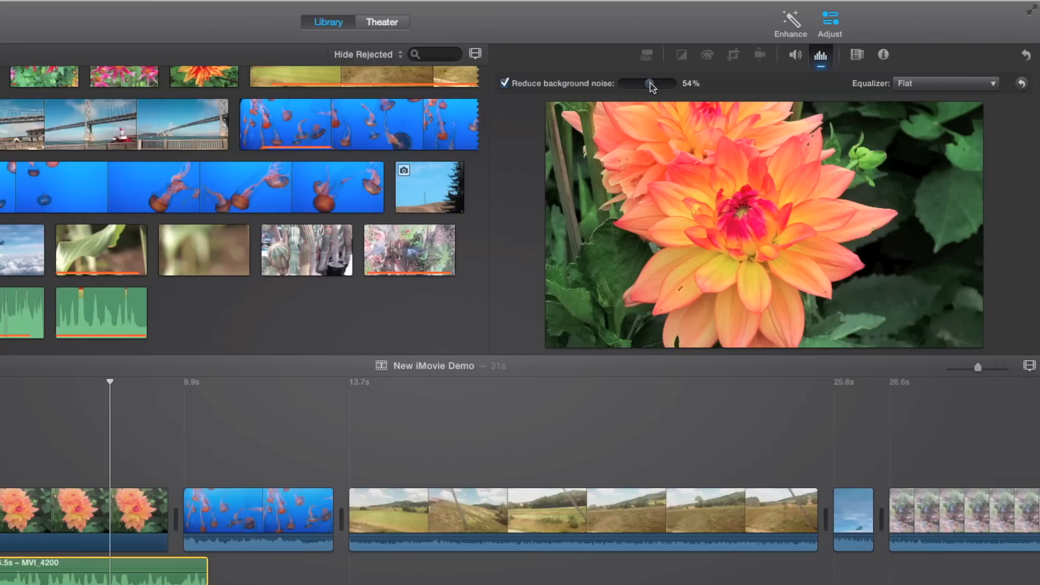
left_click_drag(647, 83, 652, 83)
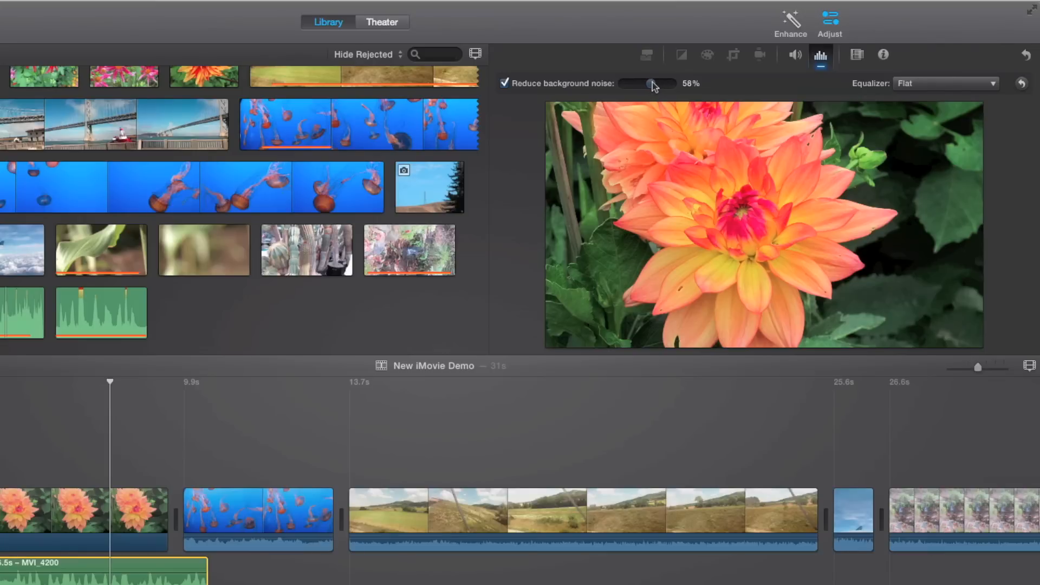
left_click_drag(647, 84, 656, 83)
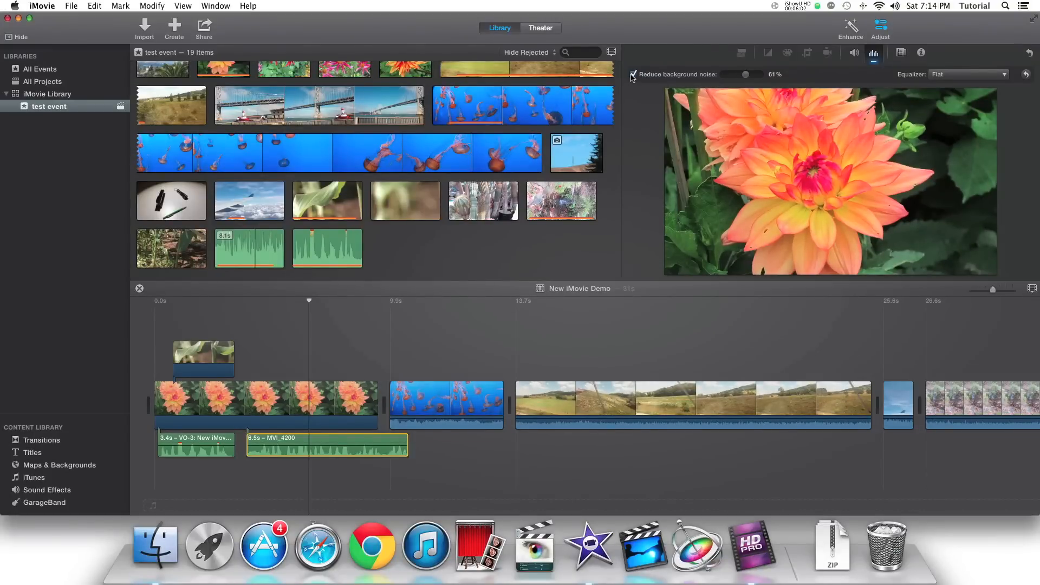
Step: Deselect MVI_4200 and make the VO-3 voice-over clip active again in the timeline
left_click(633, 74)
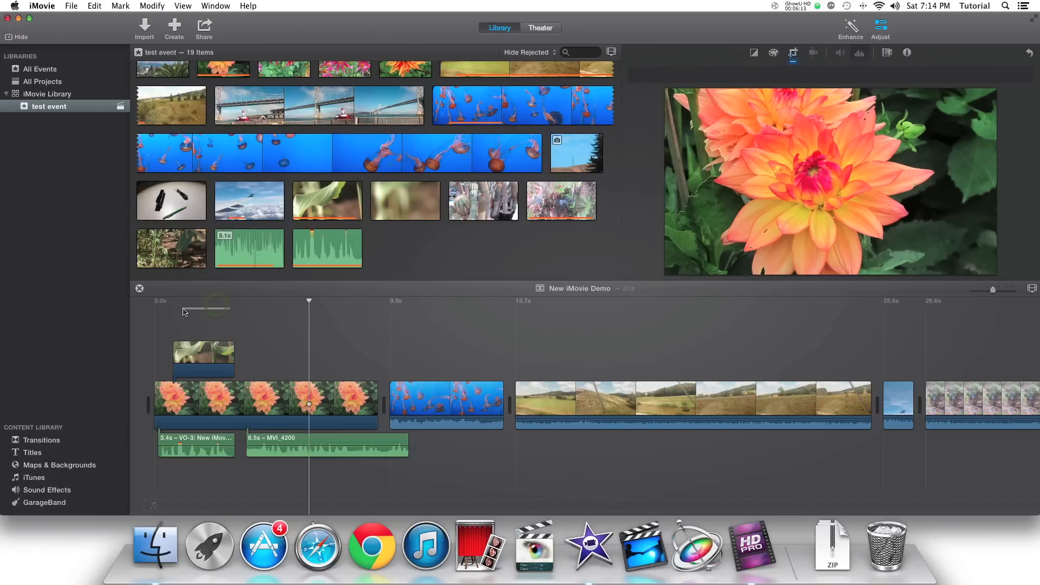
left_click(196, 445)
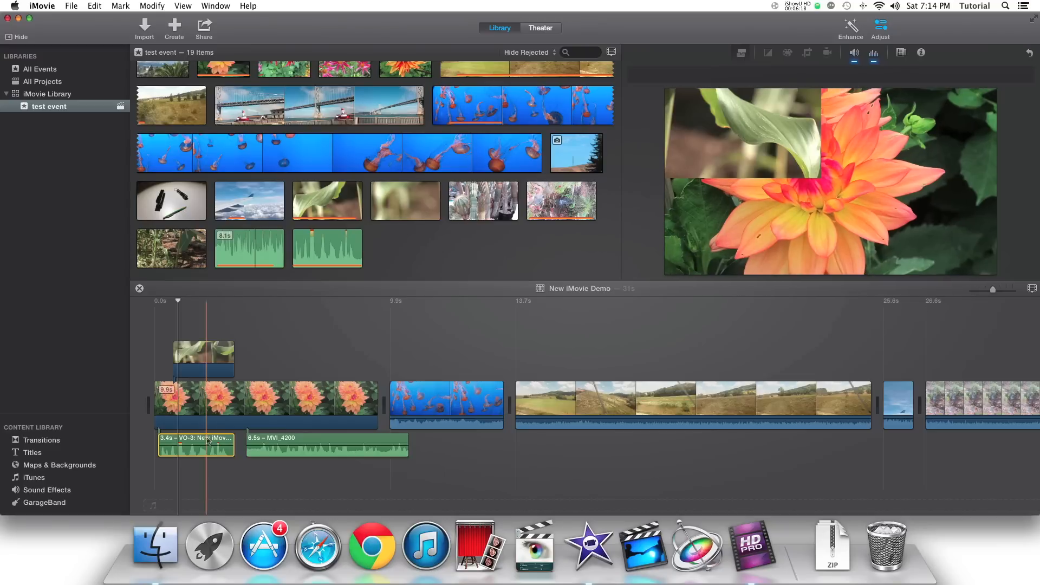